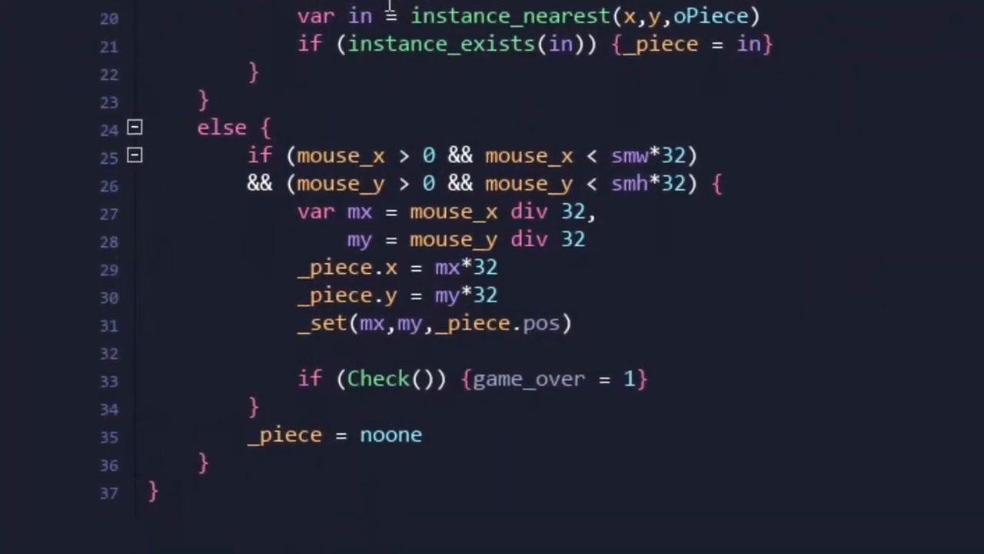
Step: Clamp oEnemy's x within the HUD bounds and spawn an oEnemy at (xx, yy) from oHUD's Tick
scroll("down", 3)
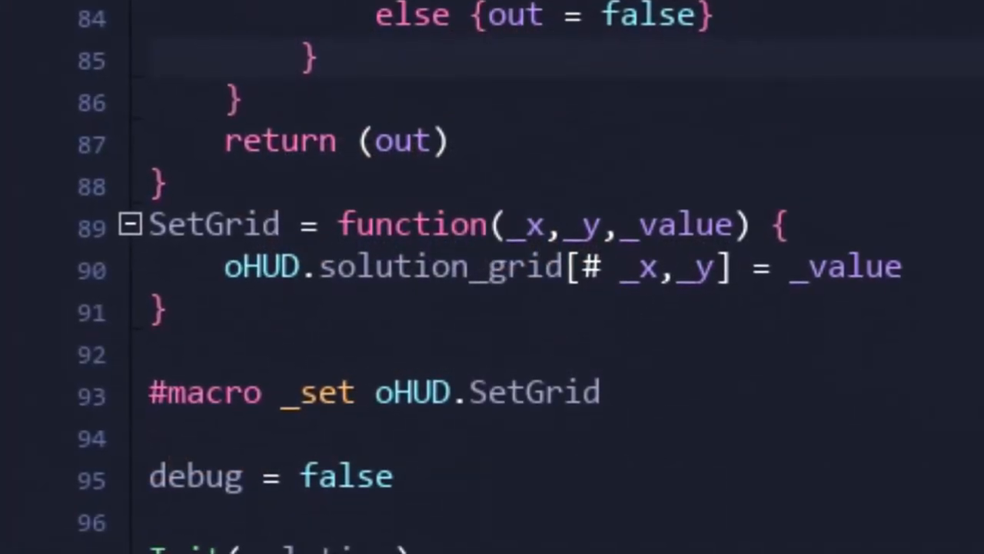
scroll("up", 3)
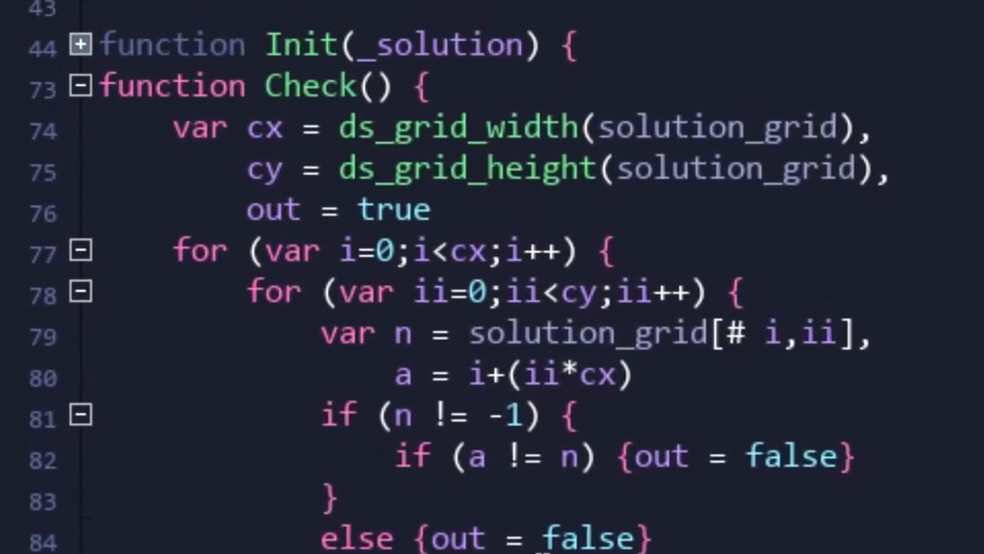
scroll("down", 3)
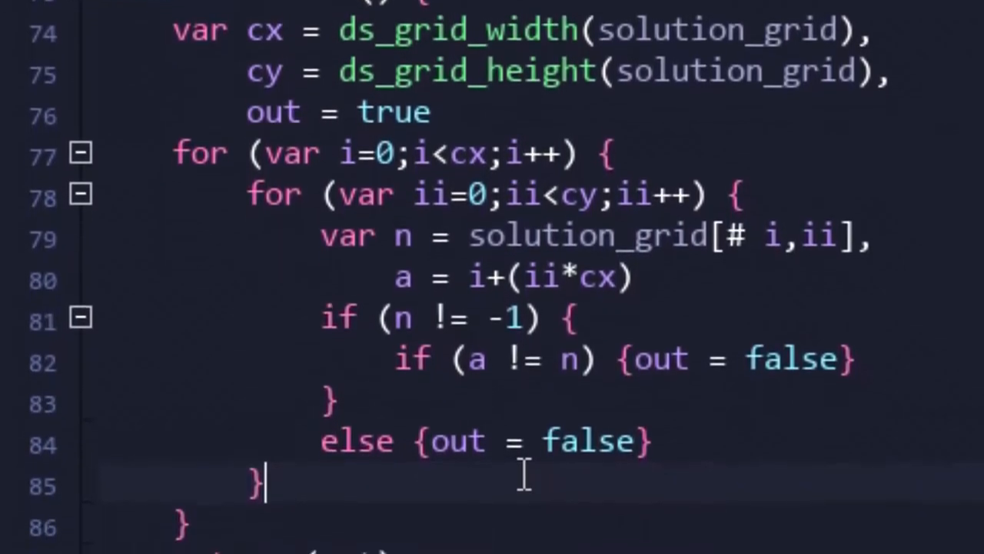
scroll("down", 3)
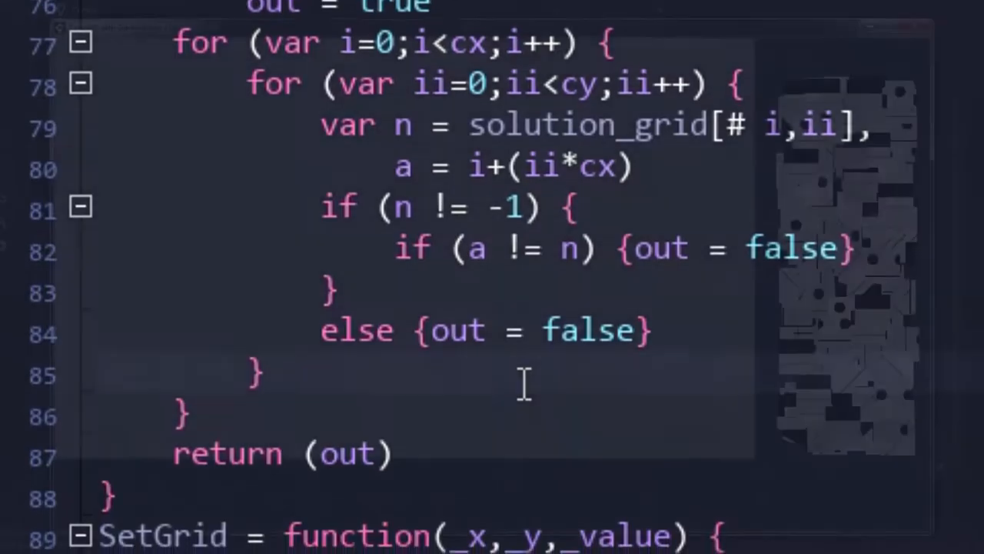
key("F5")
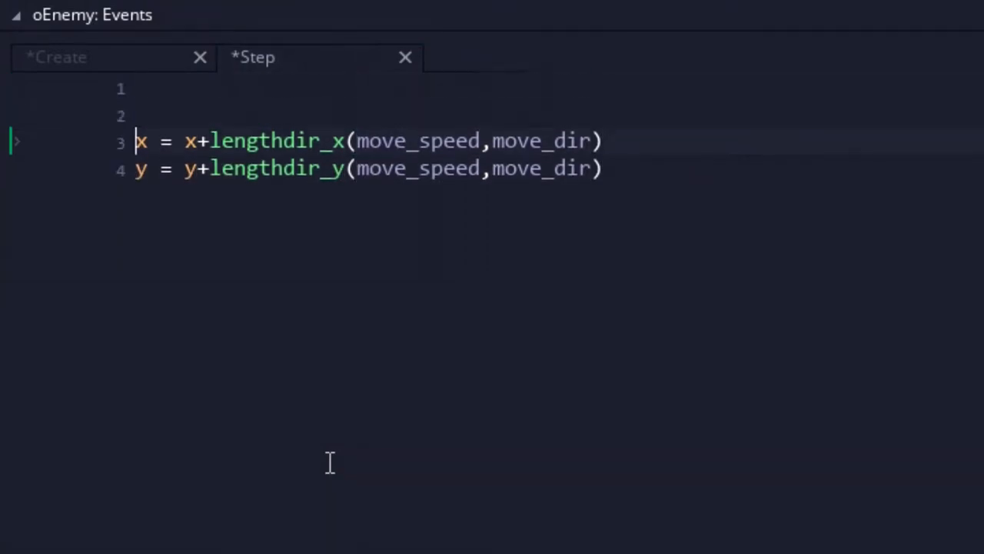
type("x = clamp(x,0,oHUD")
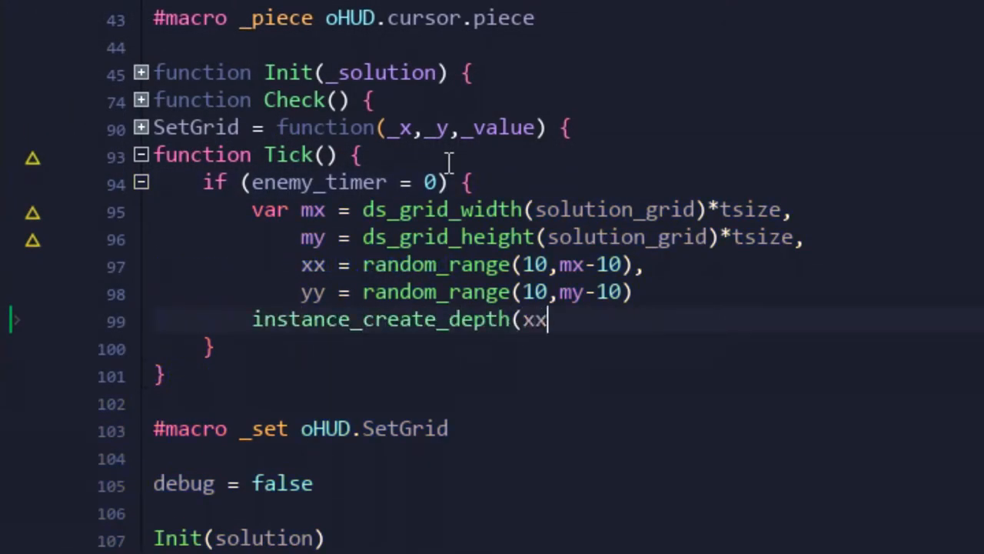
type(",yy,0,oEnemy)")
type("gov")
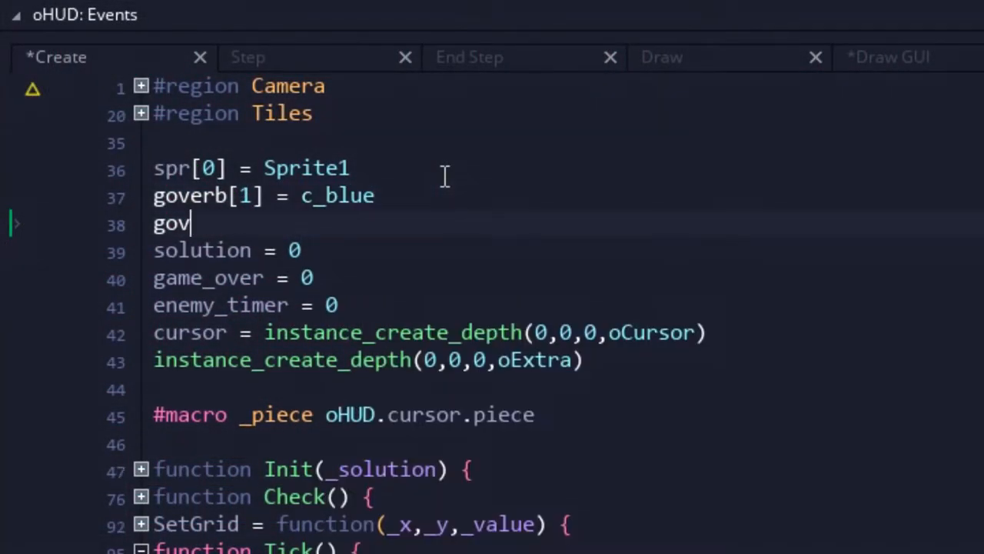
Step: Define goverb[2] = c_red in oHUD's Create event
type("erb[2] = c_red")
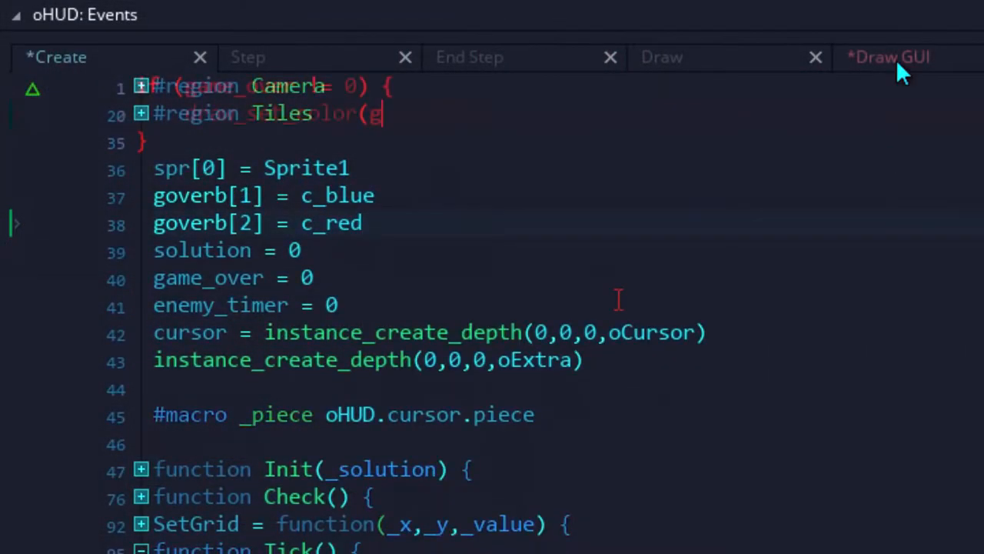
left_click(889, 56)
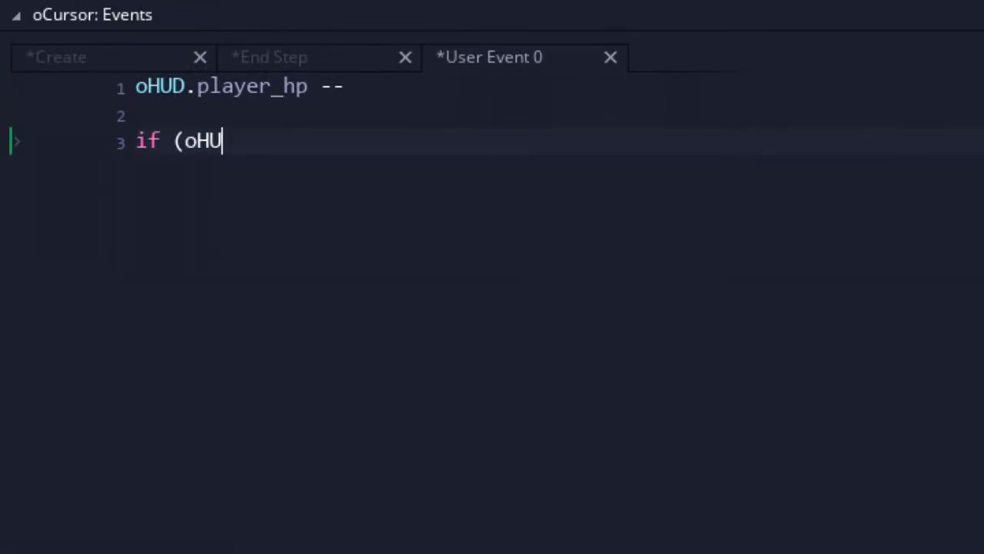
Step: Trigger game over when oHUD.player_hp drops to 0, and add player_mp_max = 100
type("D.player_hp <= 0) {oHUD.game_over = 2")
type("hurt = true")
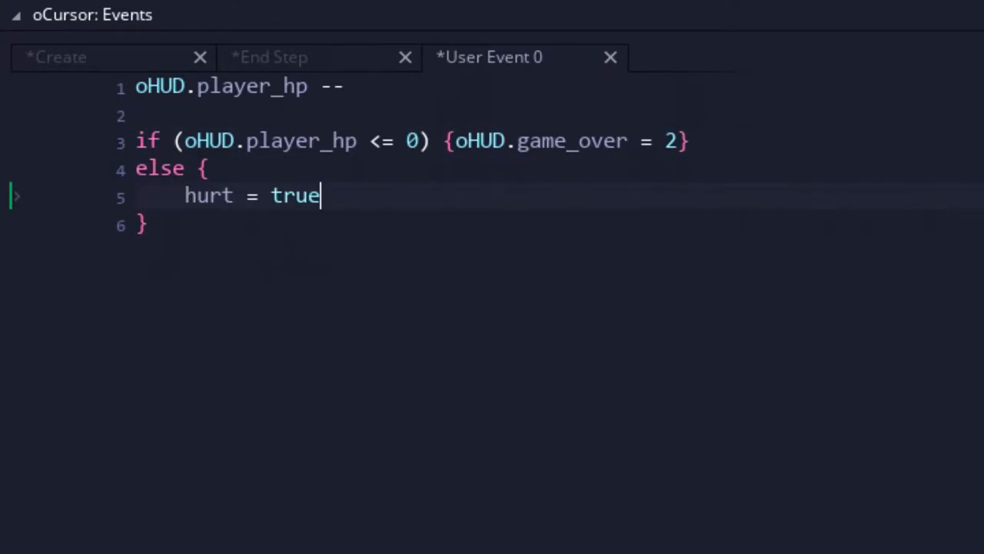
key("F5")
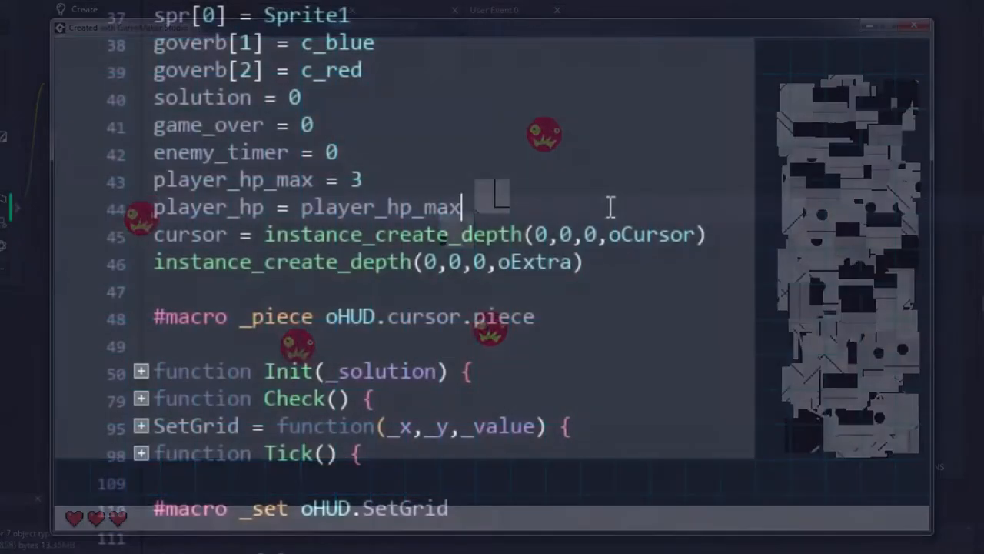
type("player_mp_max = 100")
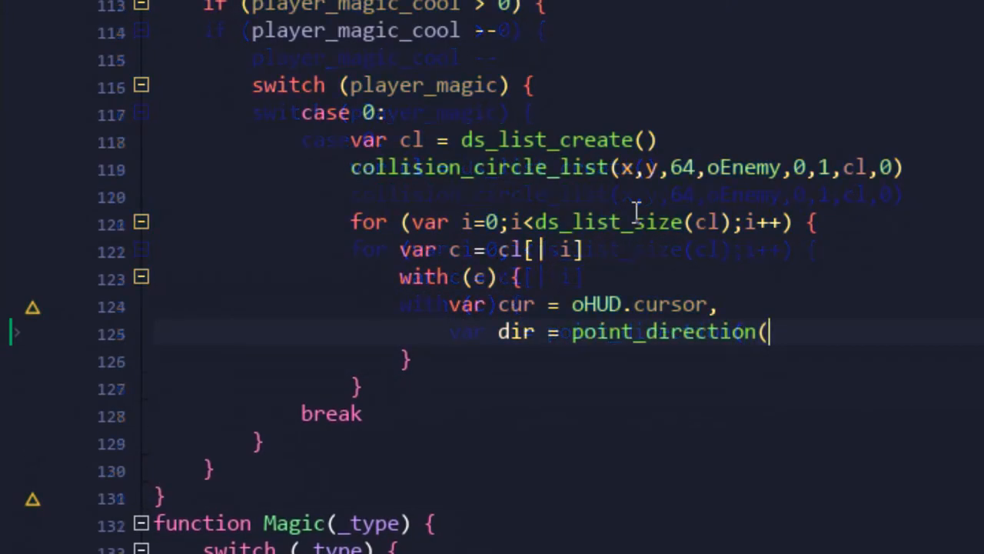
Step: Deflect nearby enemies via point_direction, destroy the list and draw a circle at the cursor
type("cur.x,cur.y,x,y)")
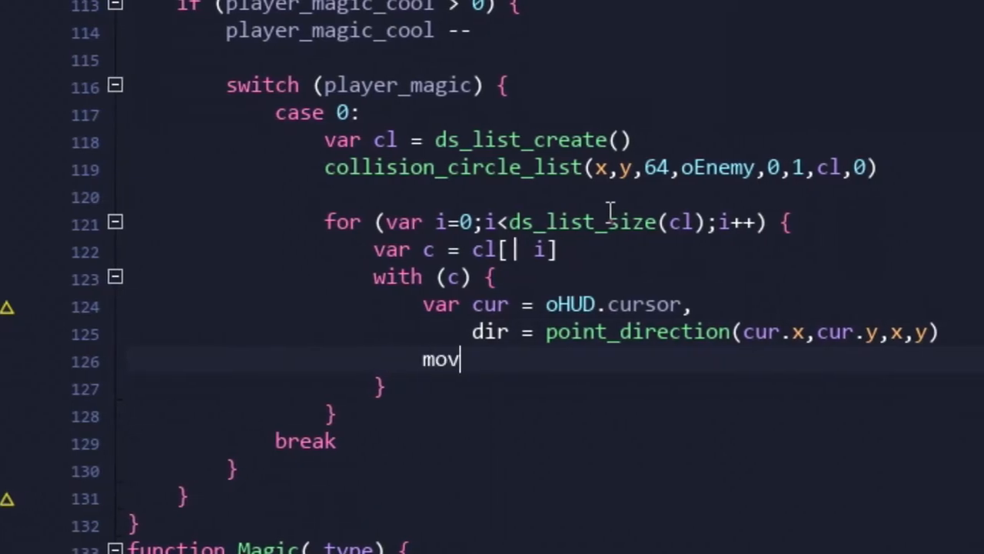
type("e_dir = dir")
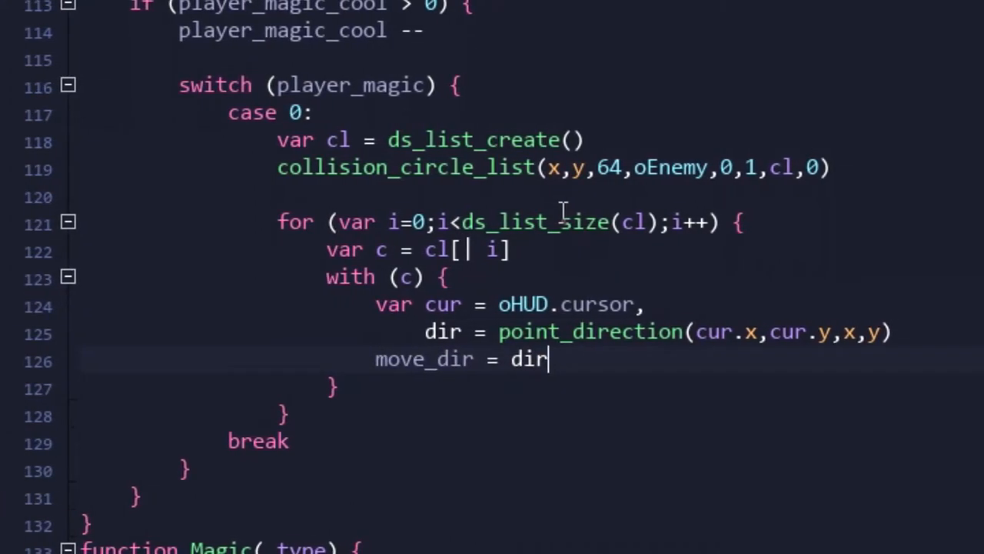
type("ds_list_destroy(")
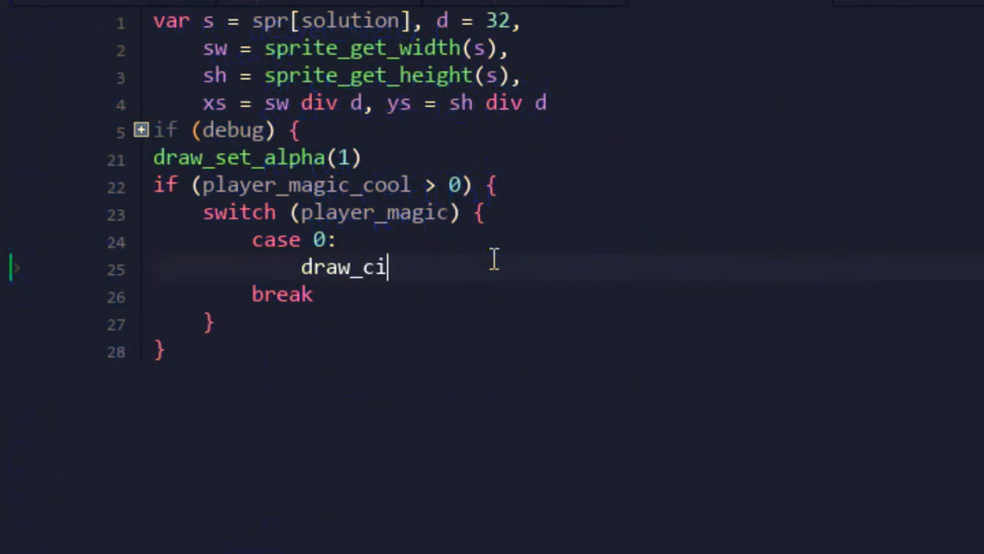
type("rcle(cursor.x,cursor.y,")
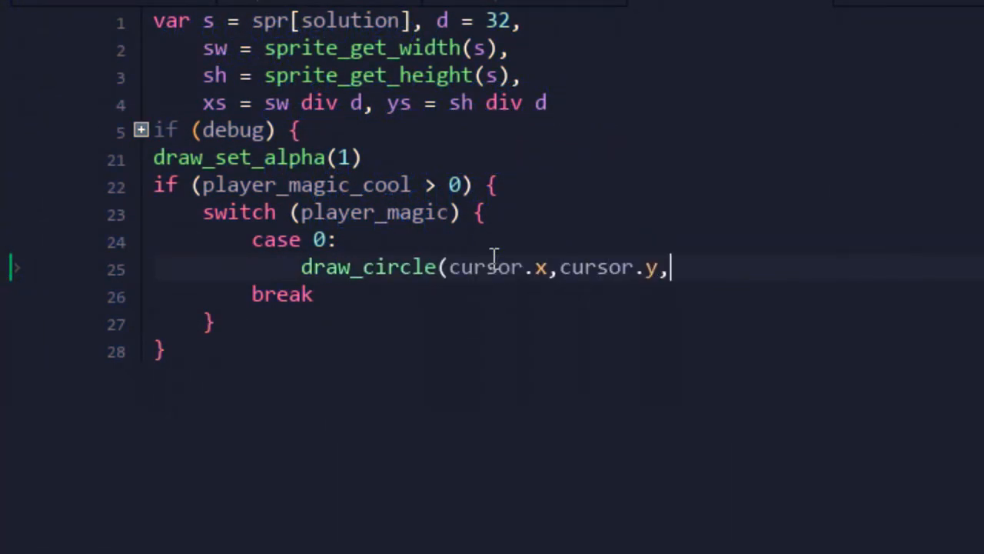
Step: Add mcost[0] in oHUD Create and require player_mp >= mcost before casting
left_click(56, 57)
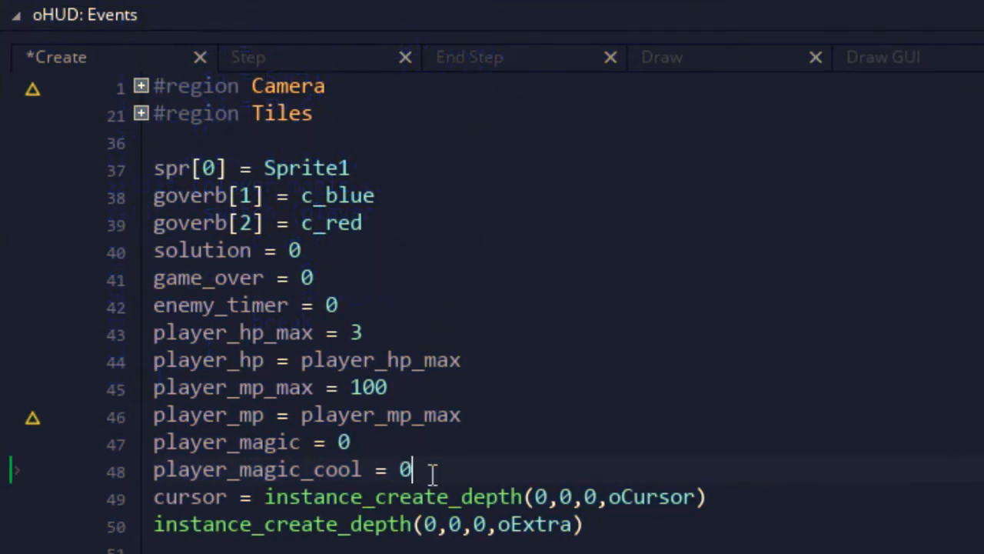
type("mcost[0]")
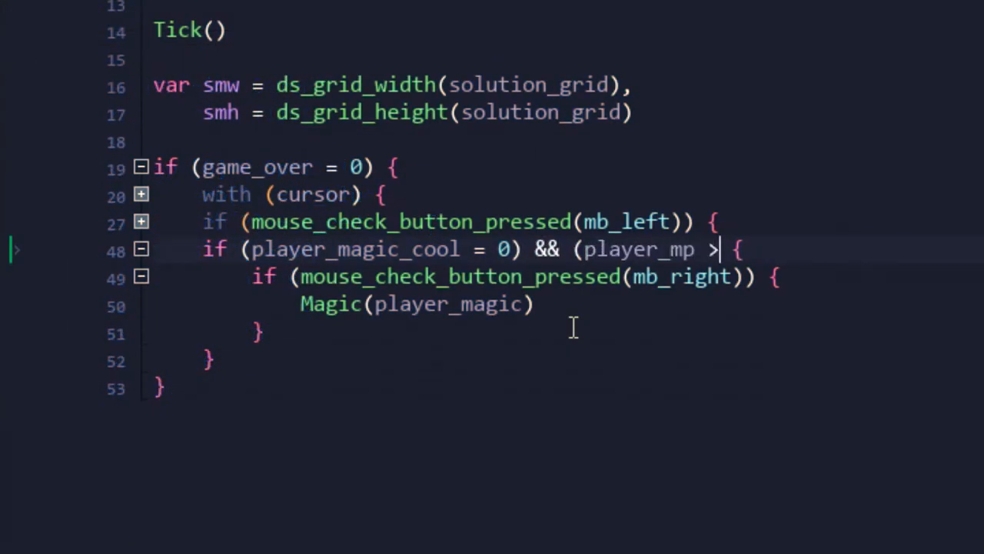
type("= mcost[player_")
type("if")
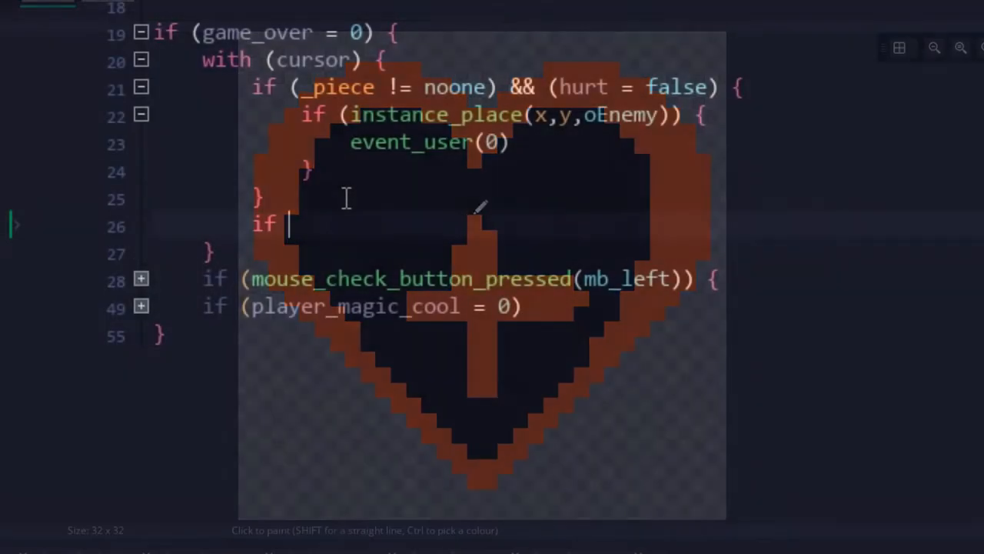
Step: On place_meeting with oPower, switch on its type then instance_destroy the pickup
type("(place_meeting(x,y,oPower) {}")
type("switch (o.t")
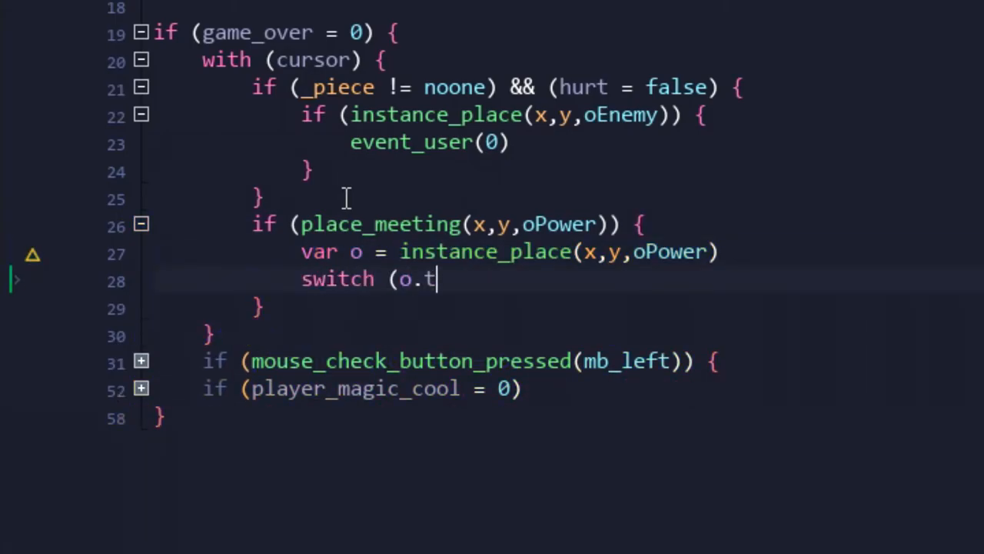
type("ype) {")
type("wit")
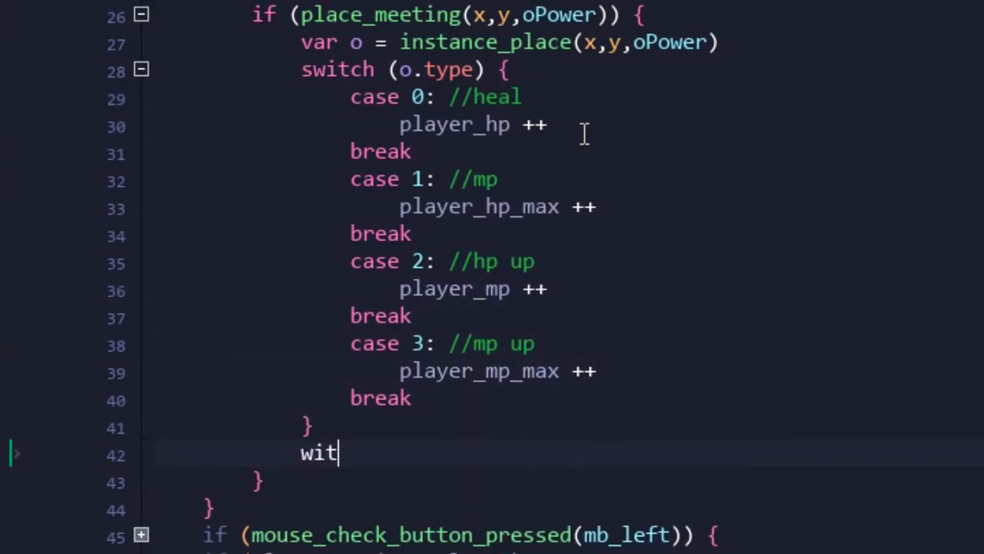
type("h (o) {instance_destroy()}")
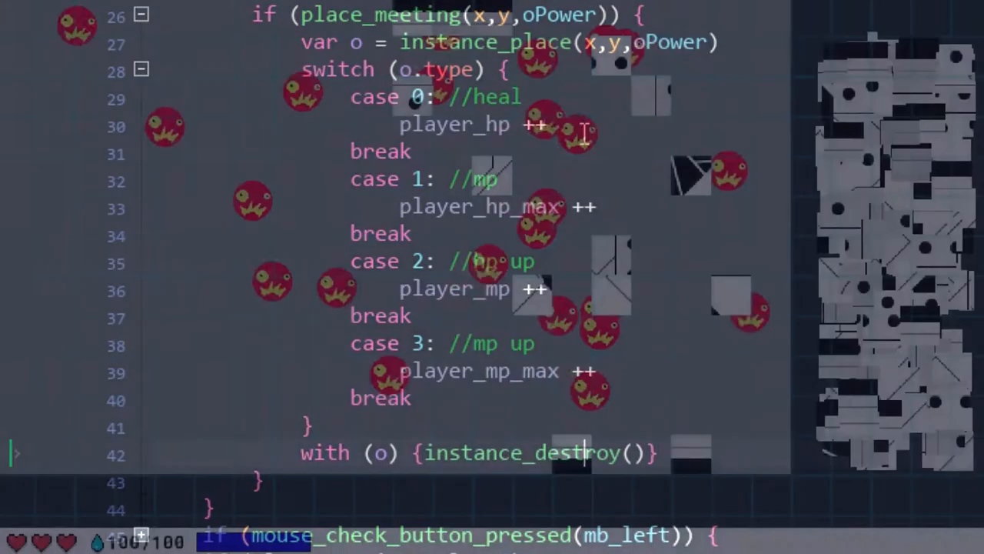